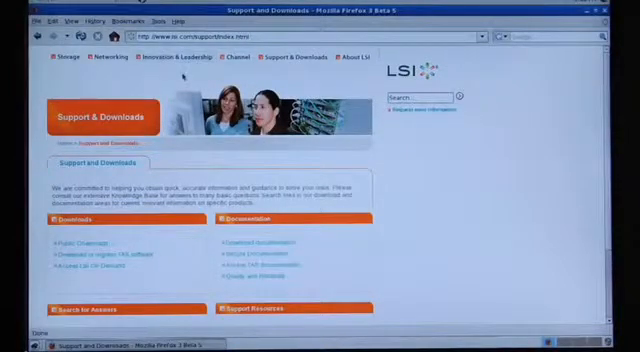
# Load the LSI Download Center page and reveal the Select a Market and Select a Product steps
pyautogui.click(294, 56)
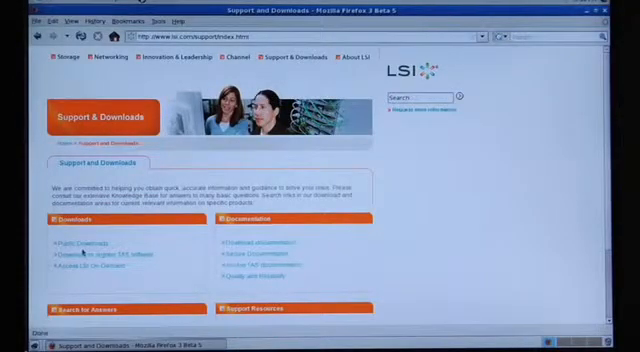
pyautogui.click(70, 244)
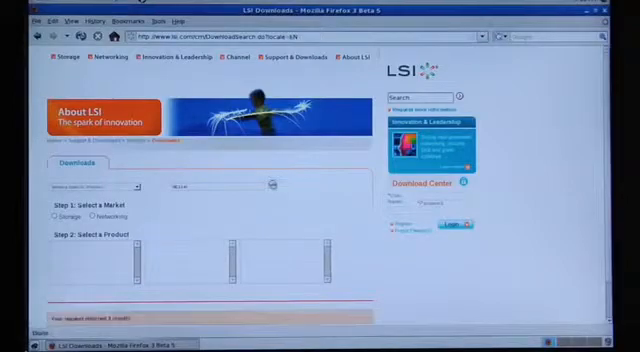
pyautogui.scroll(-3)
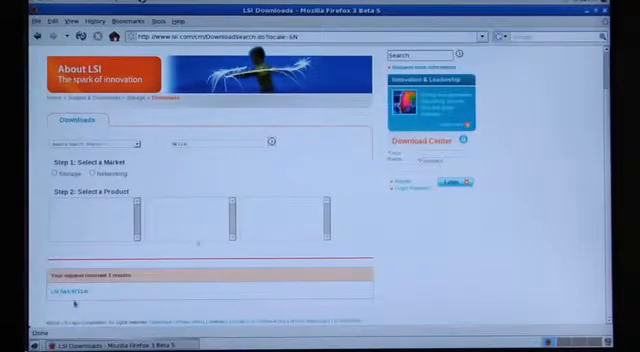